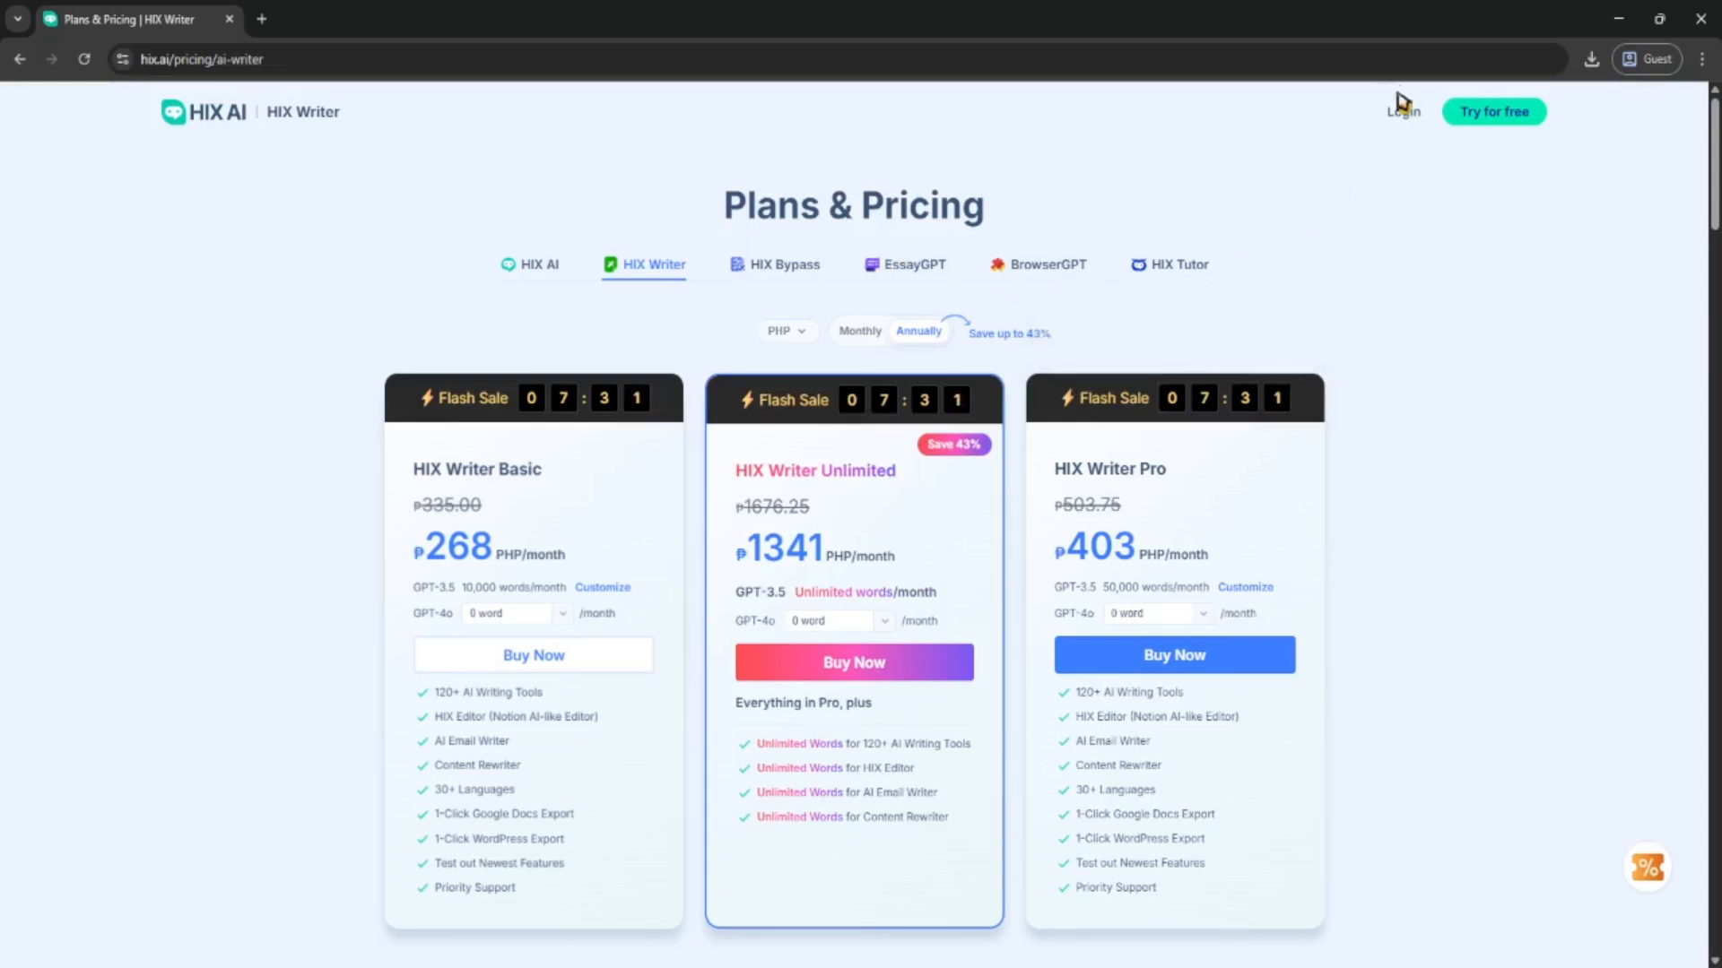
{"action": "mouse_move", "coordinate": [1455, 308]}
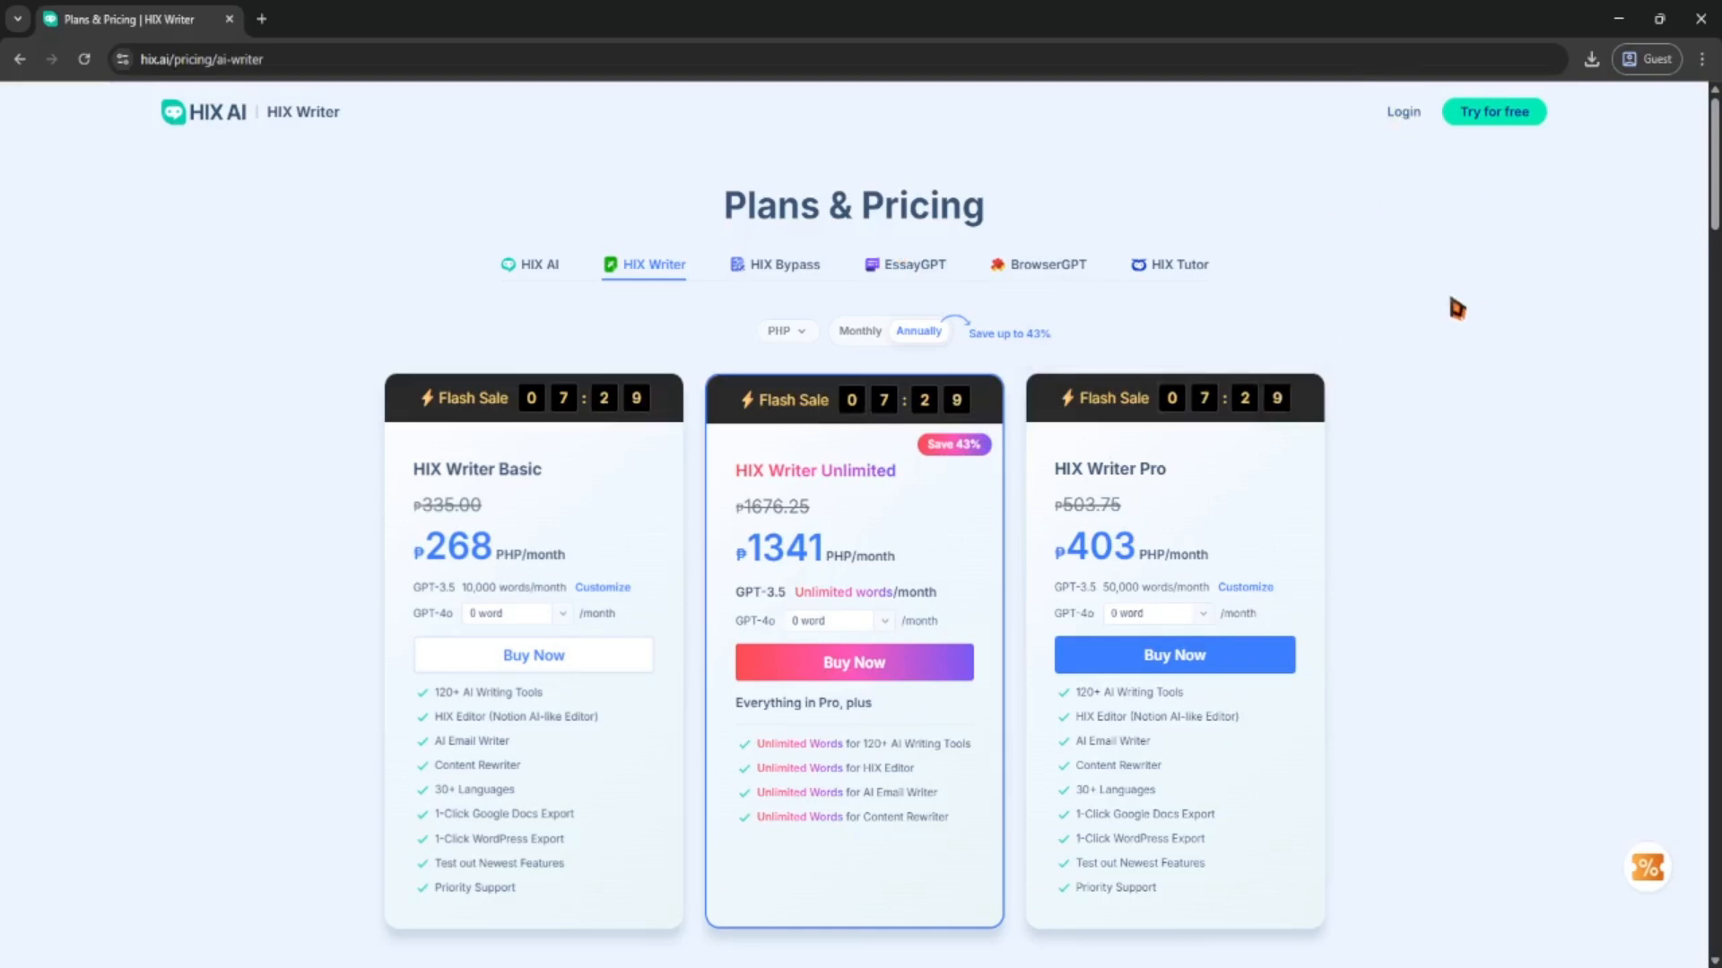
{"action": "mouse_move", "coordinate": [1439, 290]}
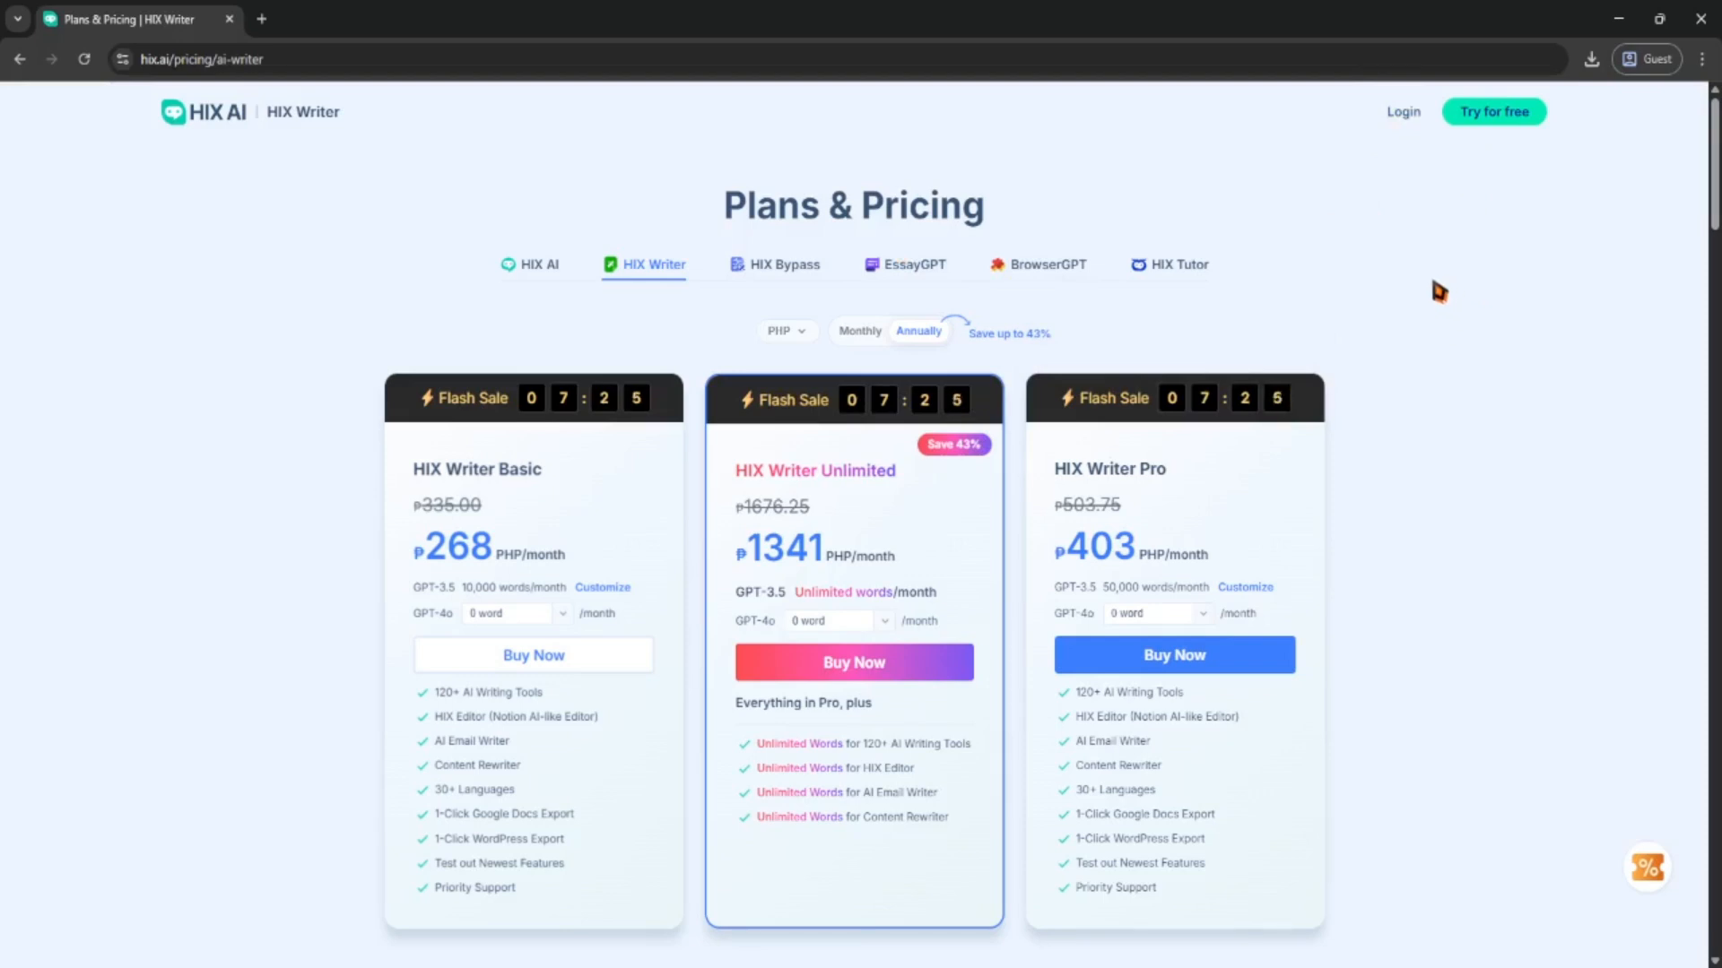
{"action": "mouse_move", "coordinate": [1262, 363]}
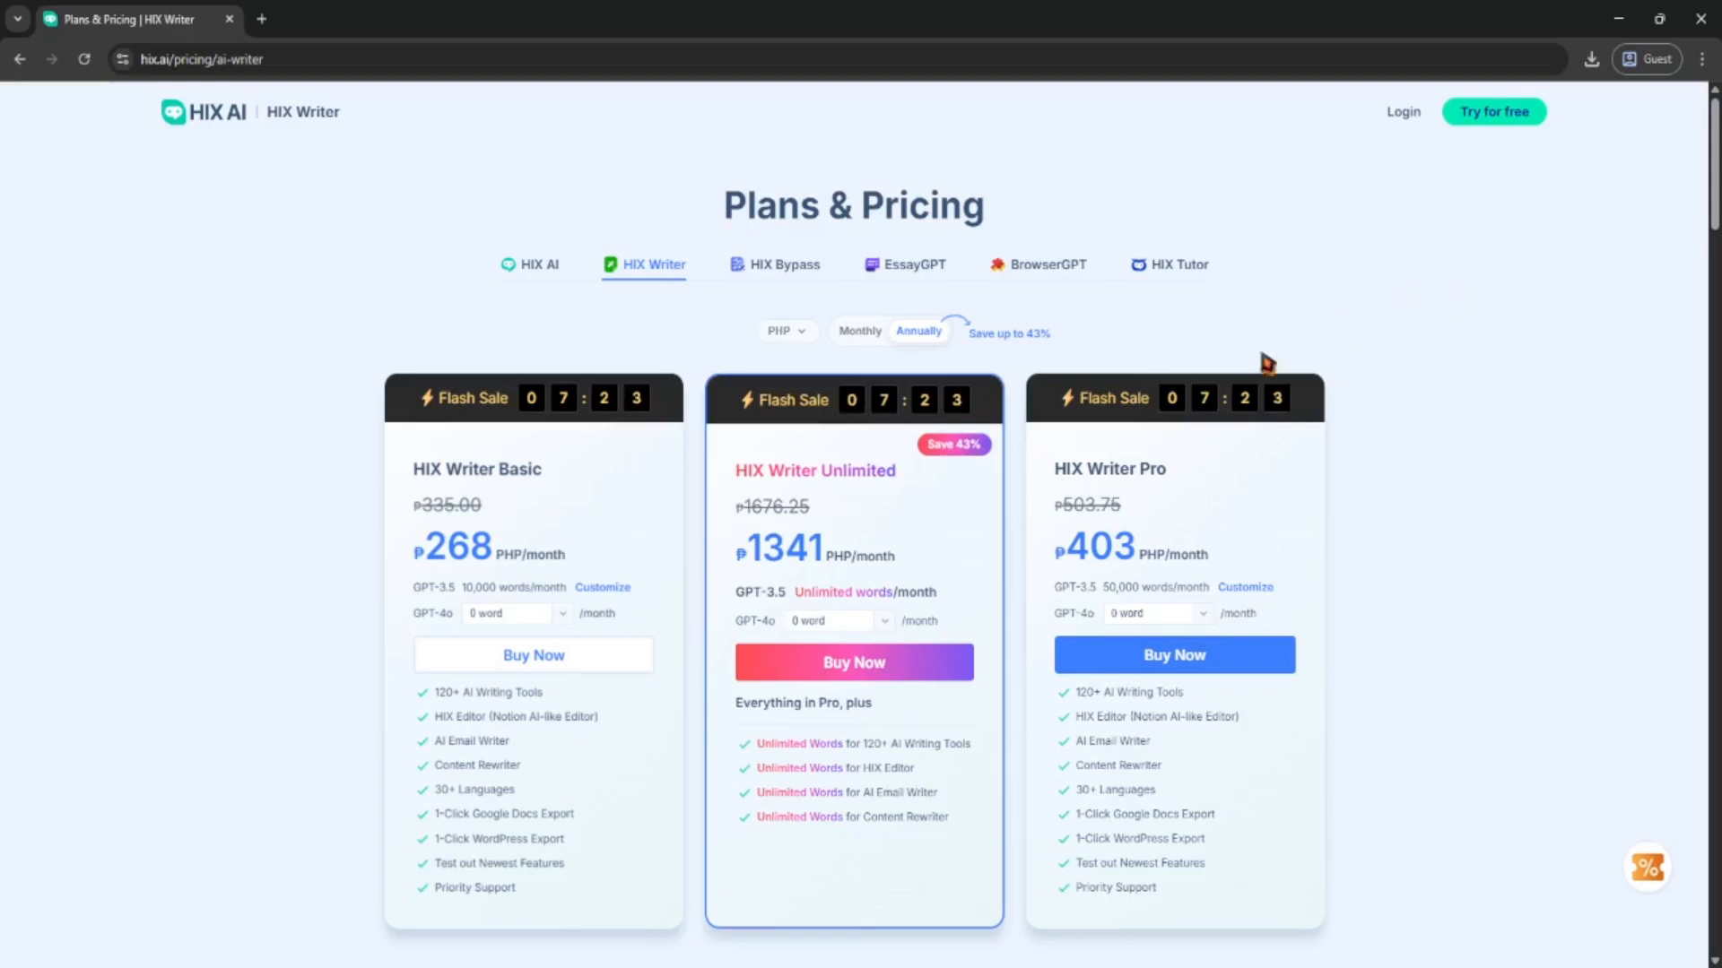
- Scroll below the plan cards to the Need an Enterprise Solution? banner for large teams
{"action": "scroll", "scroll_direction": "down", "scroll_amount": 3}
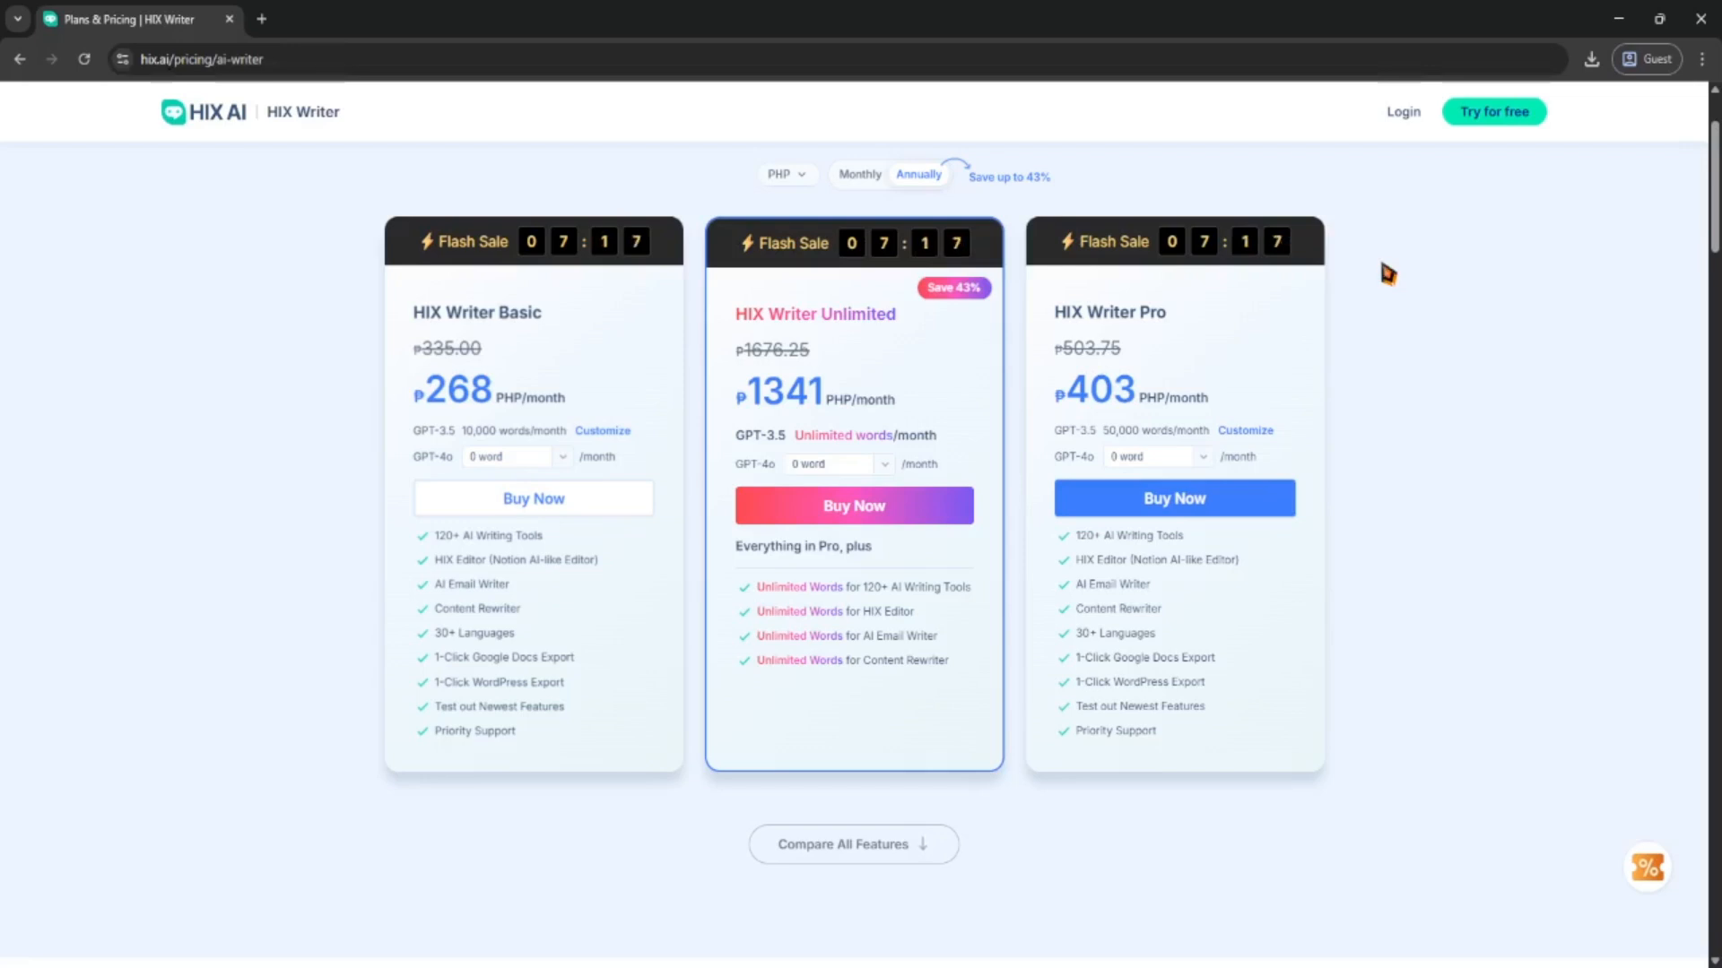
{"action": "mouse_move", "coordinate": [1392, 271]}
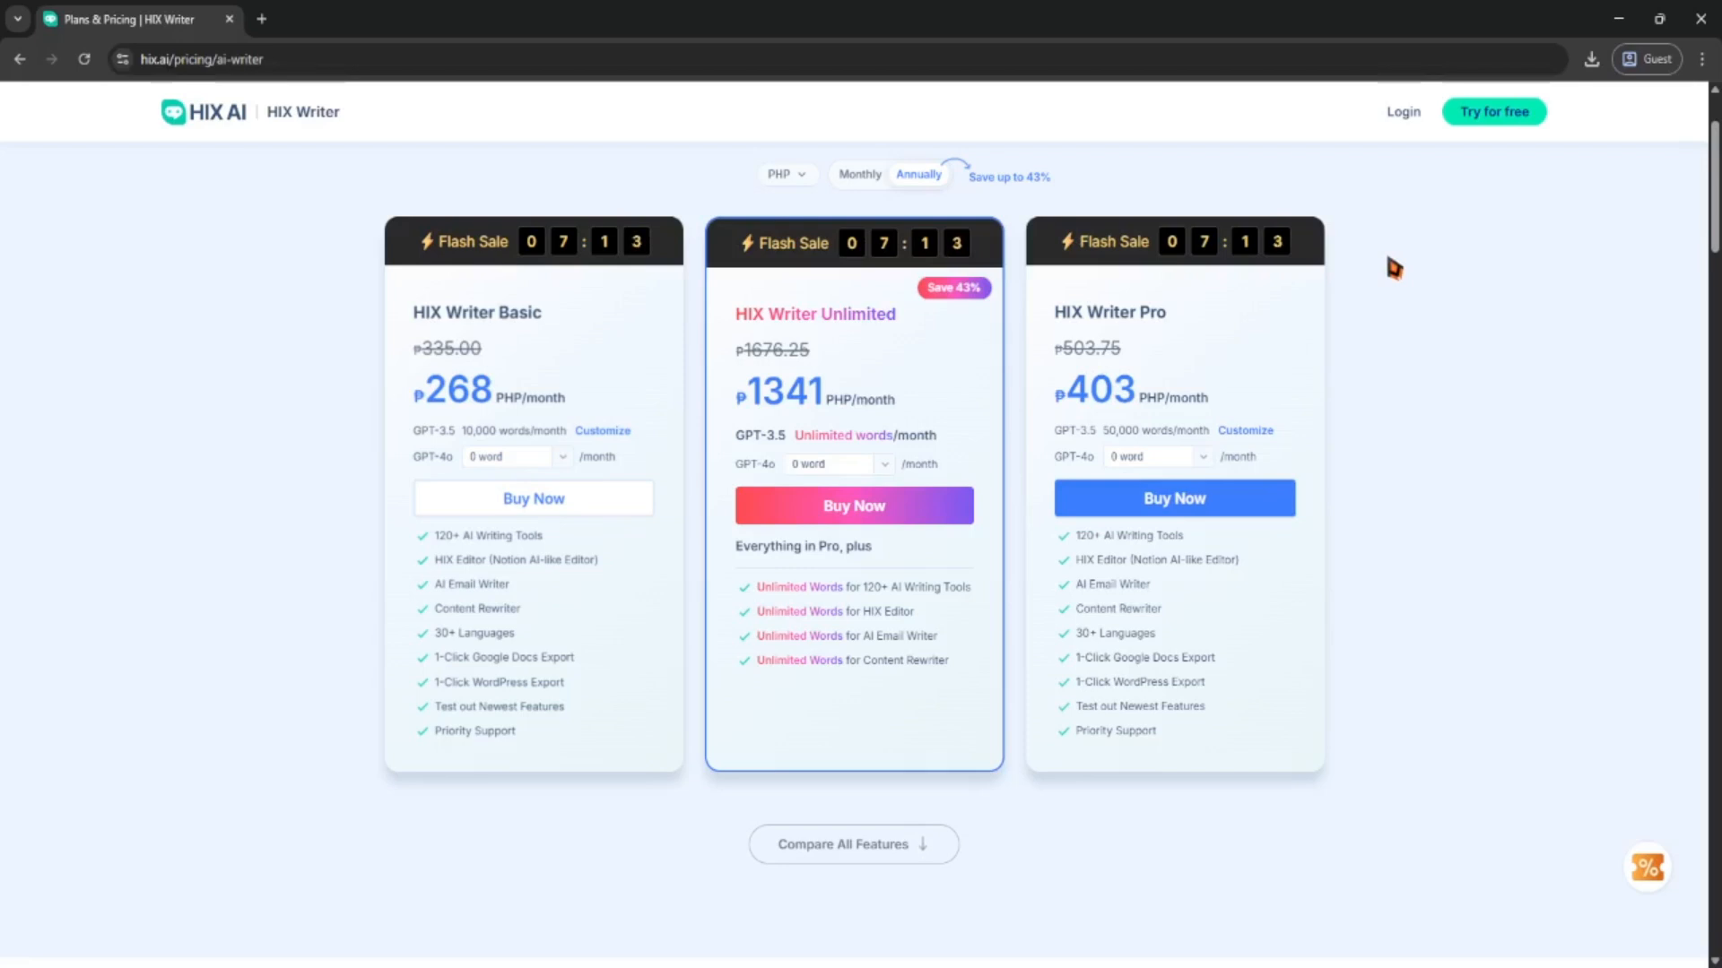
{"action": "scroll", "scroll_direction": "down", "scroll_amount": 3}
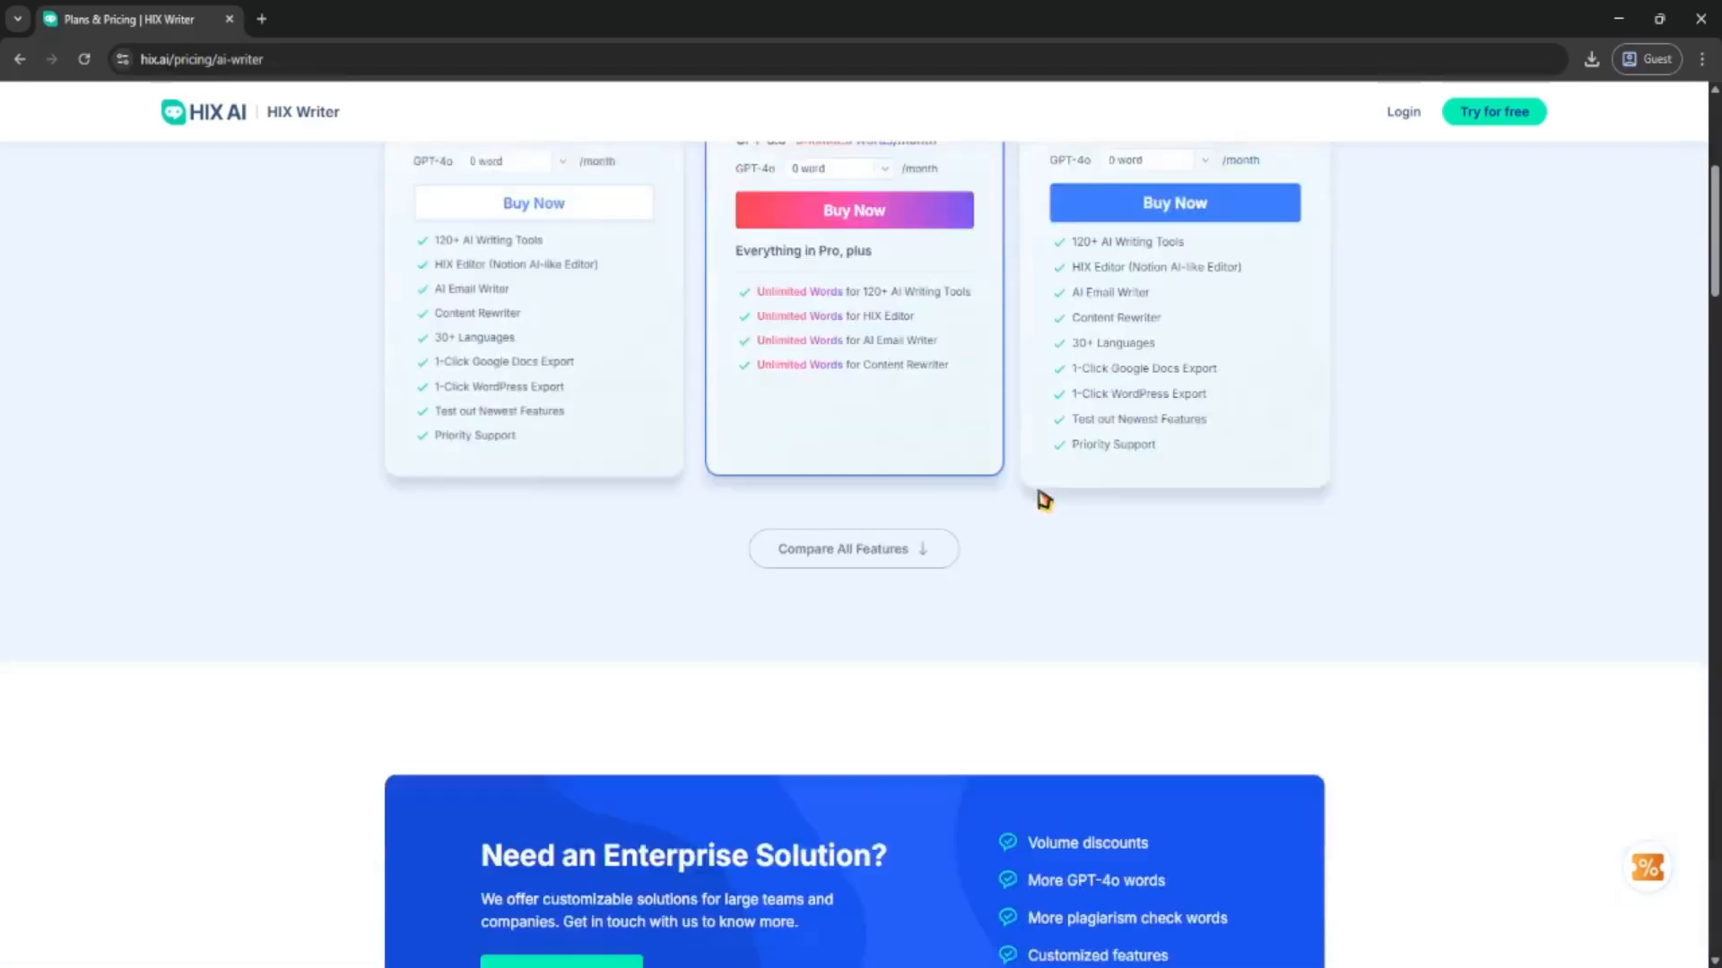
- Expand Compare All Features and scroll the comparison table down to What Our Customers Said About Us
{"action": "left_click", "coordinate": [853, 549]}
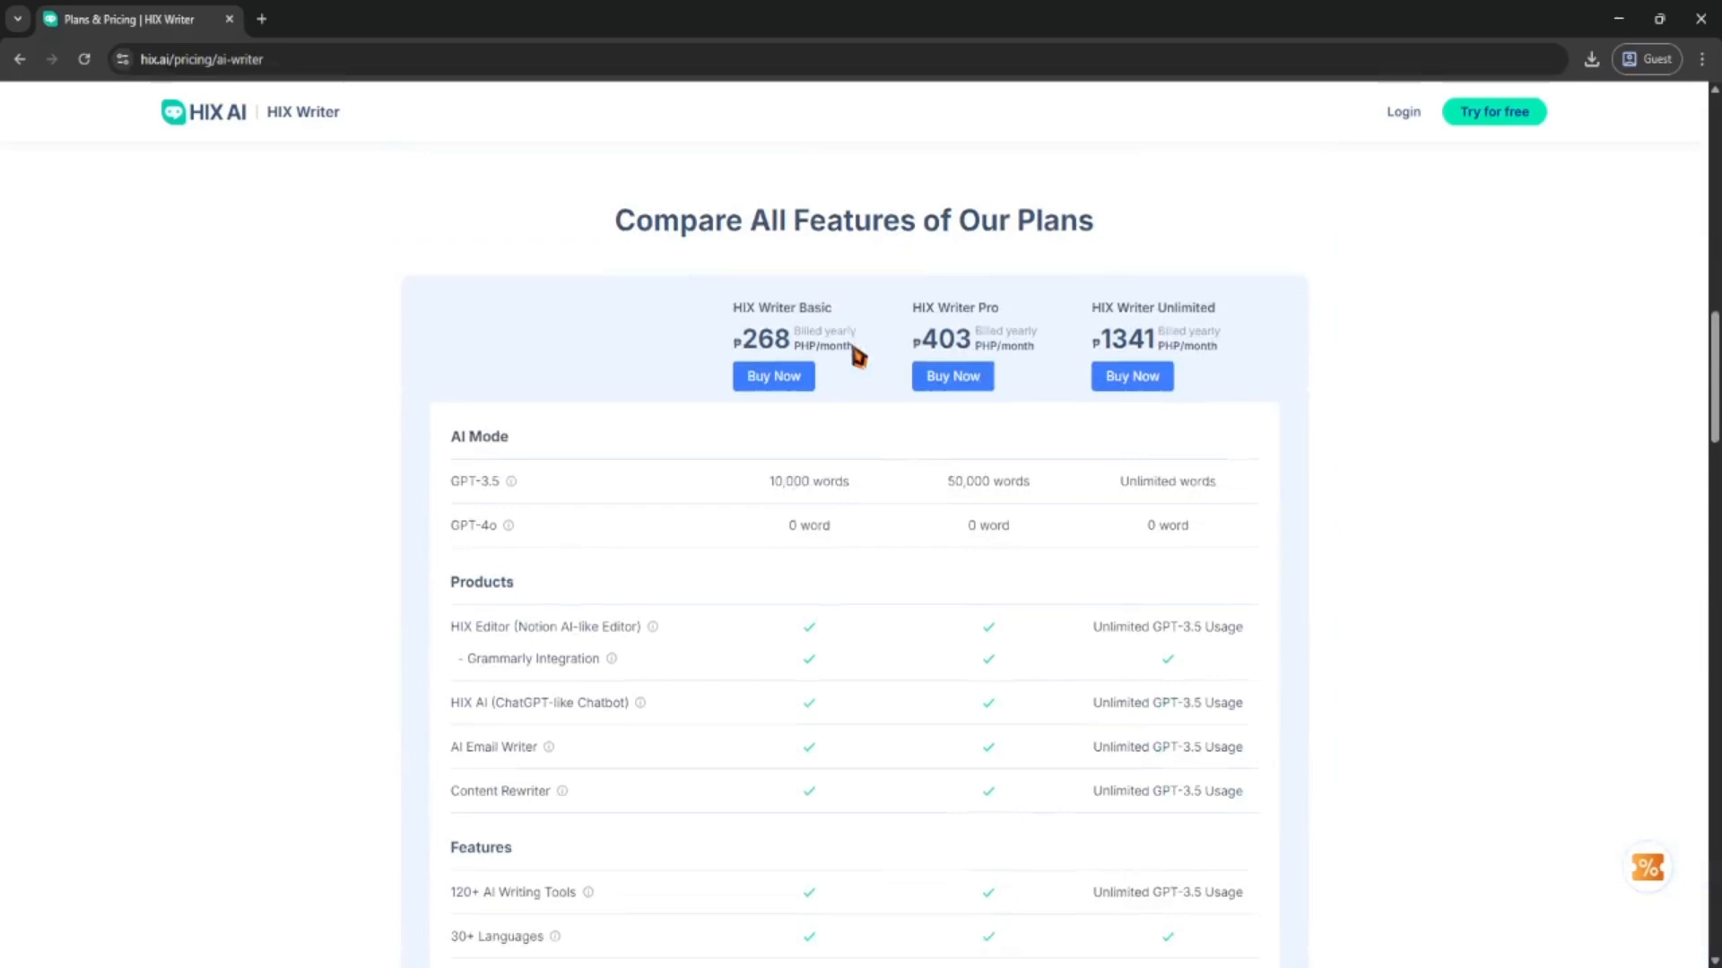
{"action": "scroll", "scroll_direction": "down", "scroll_amount": 3}
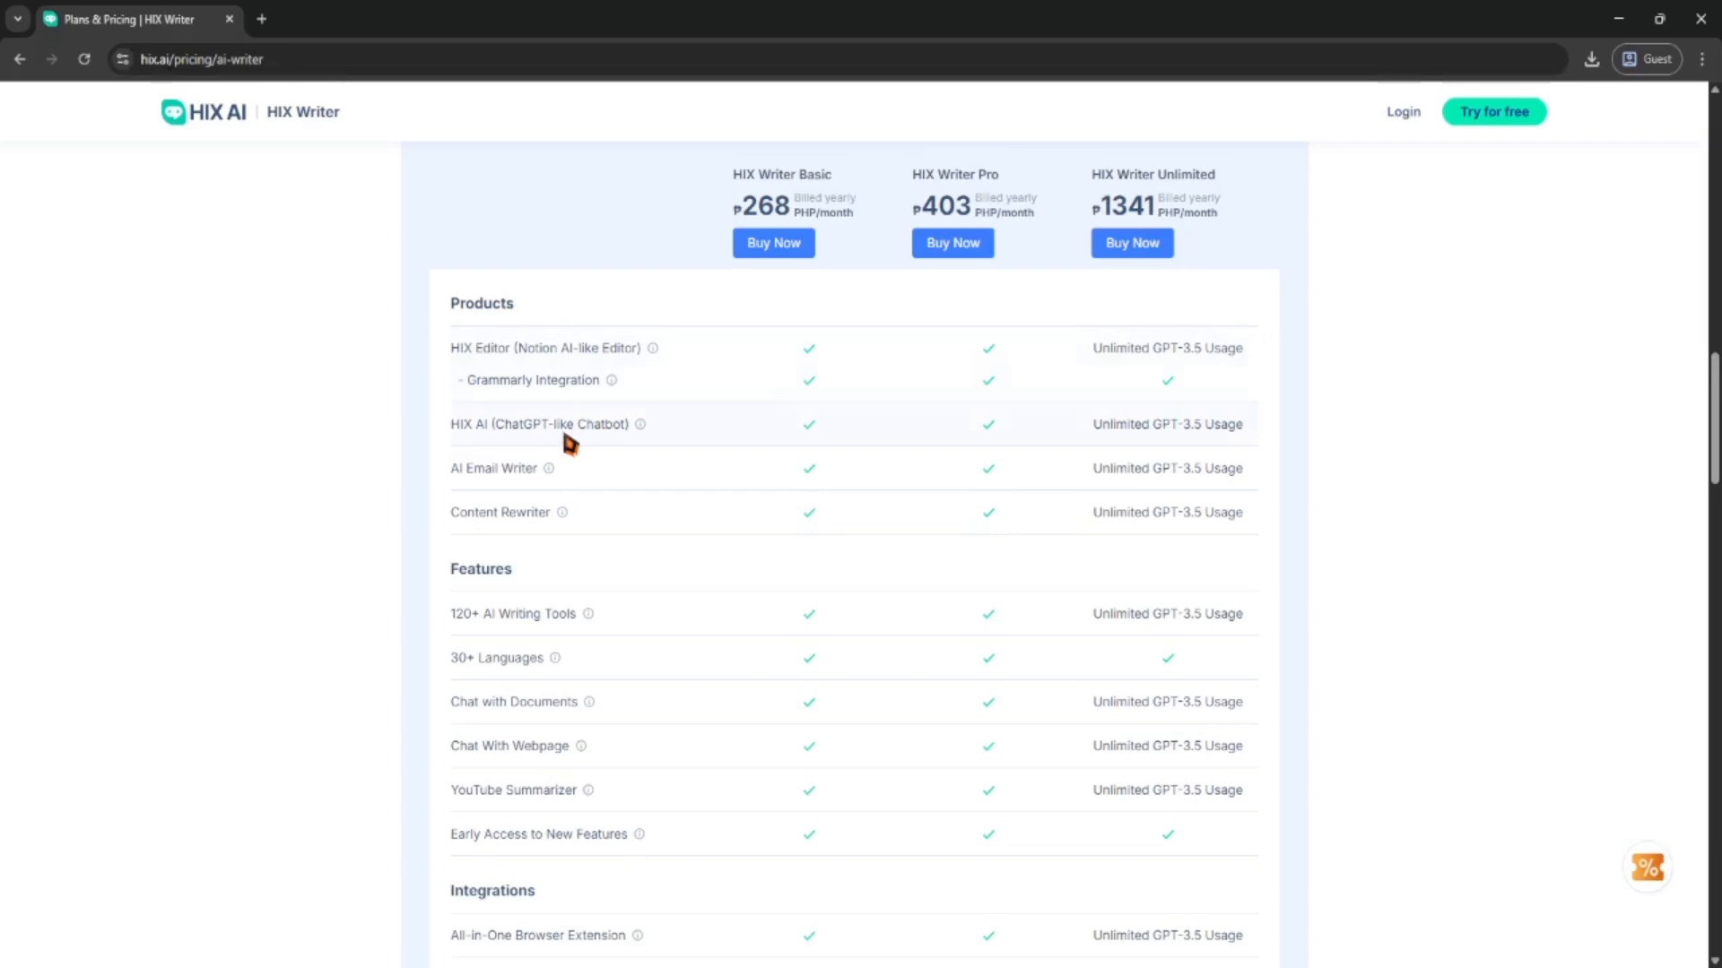
{"action": "scroll", "scroll_direction": "down", "scroll_amount": 3}
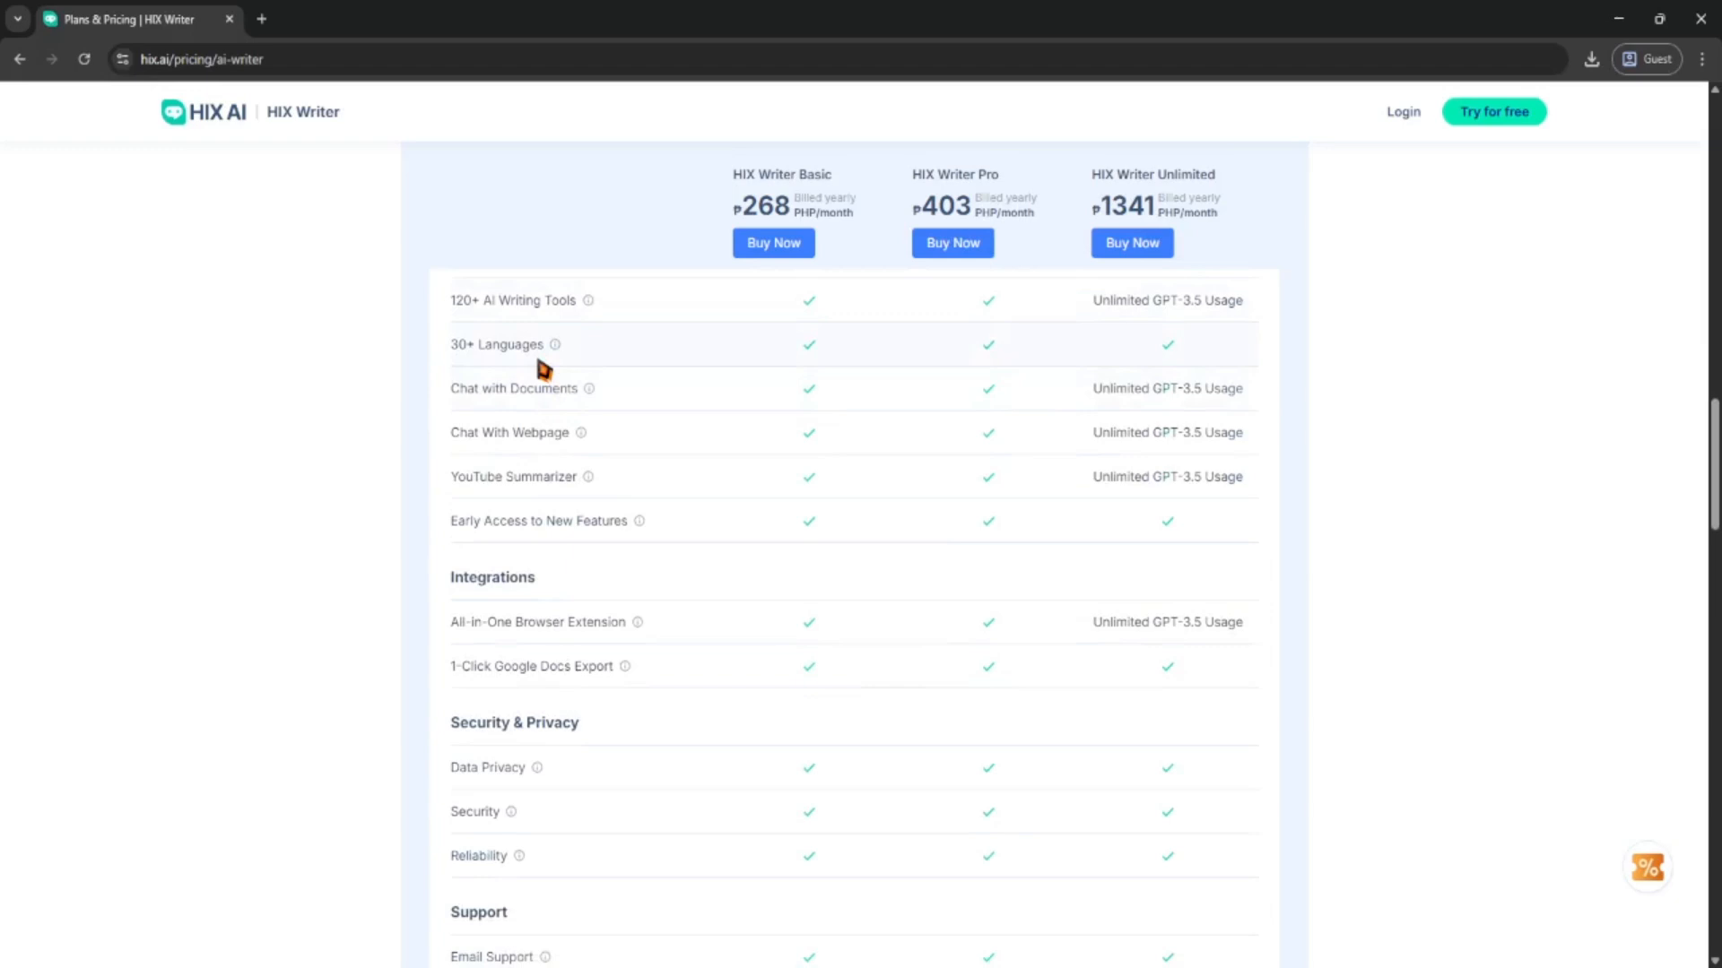
{"action": "scroll", "scroll_direction": "down", "scroll_amount": 3}
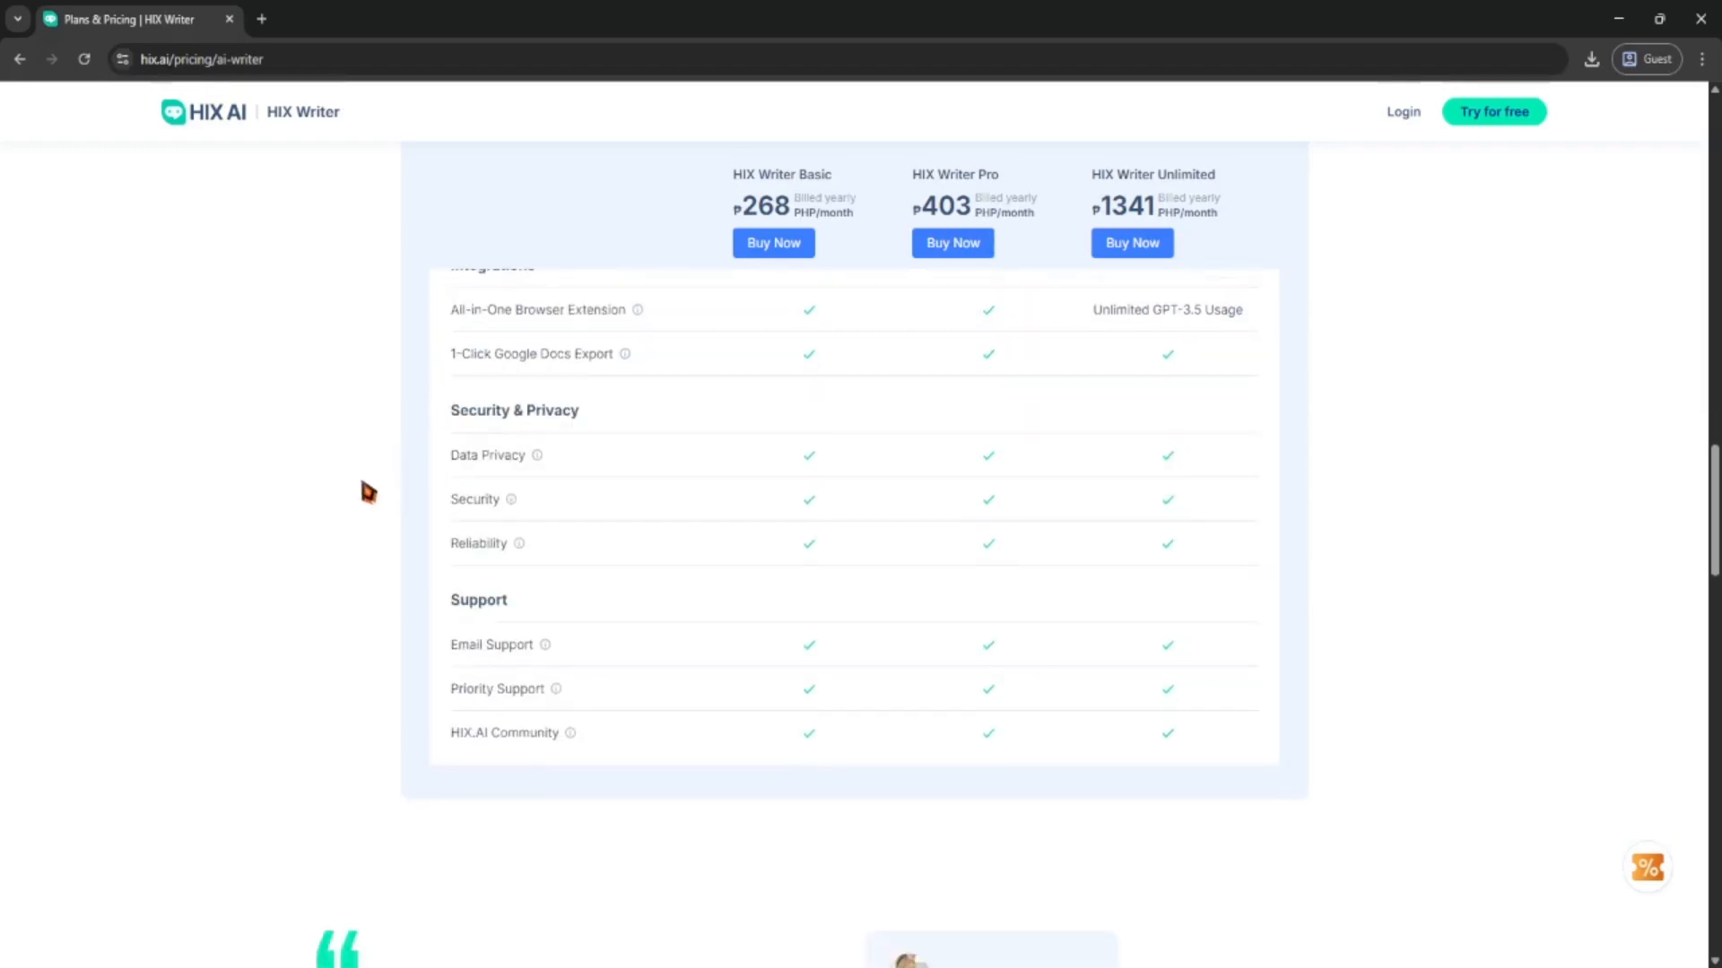
{"action": "scroll", "scroll_direction": "down", "scroll_amount": 3}
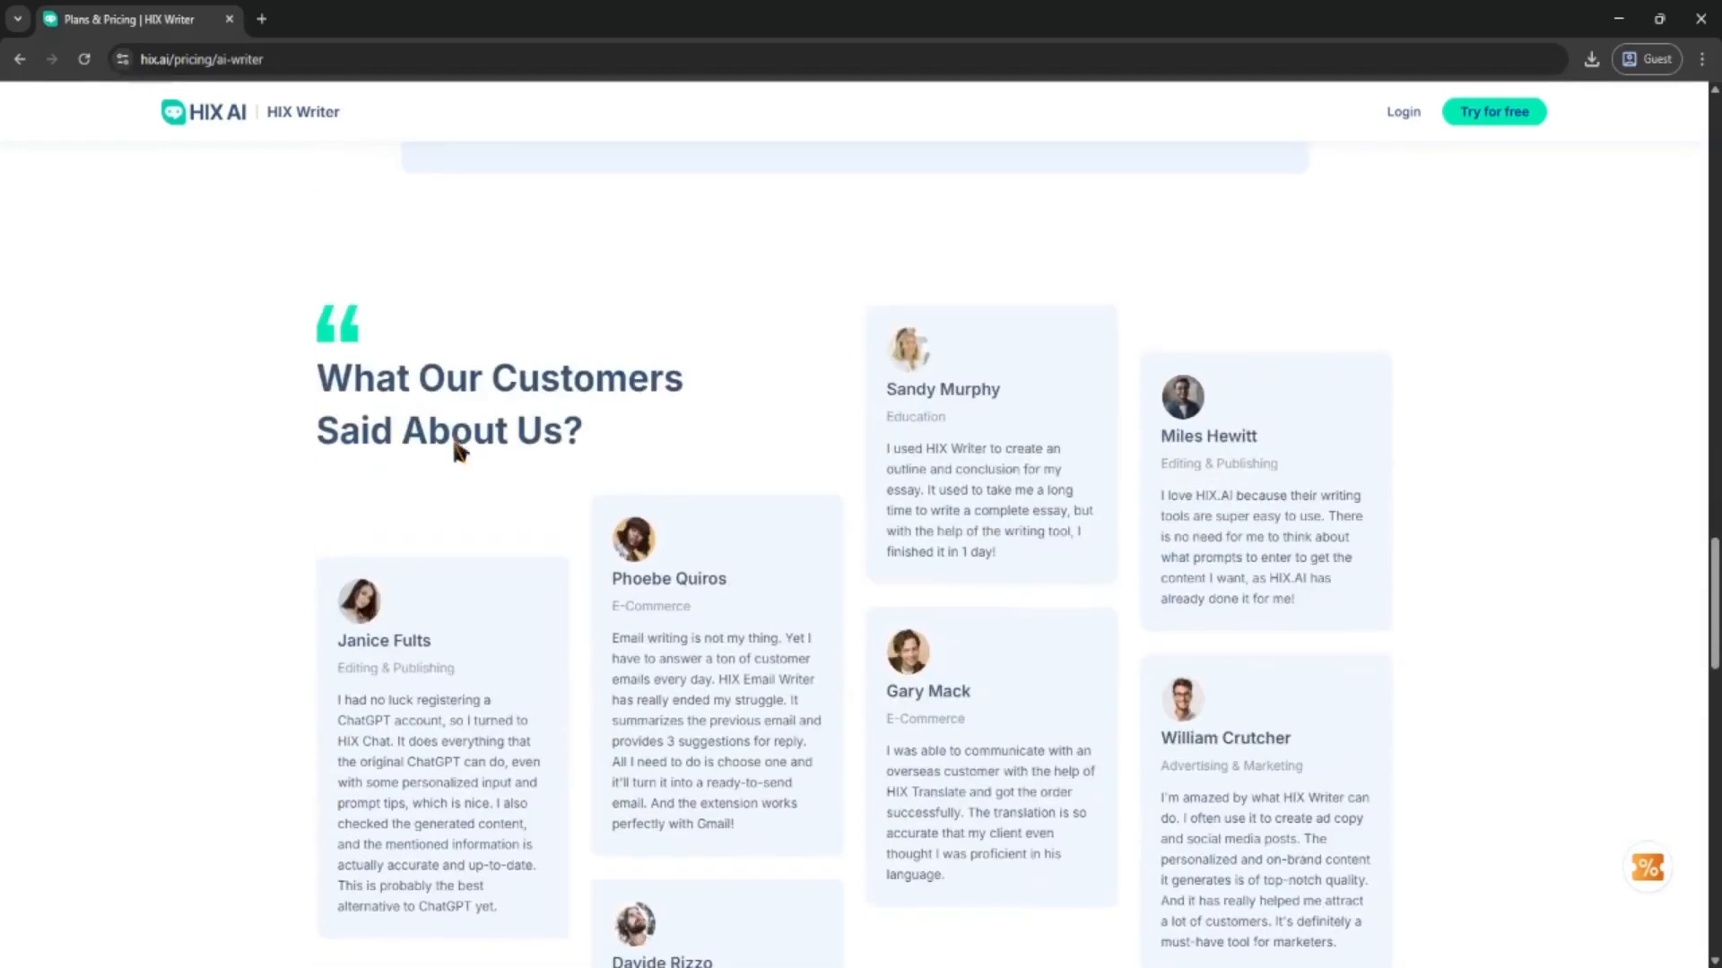
- Scroll to the pricing FAQ entry 'Can I change my plan at any time?'
{"action": "scroll", "scroll_direction": "down", "scroll_amount": 3}
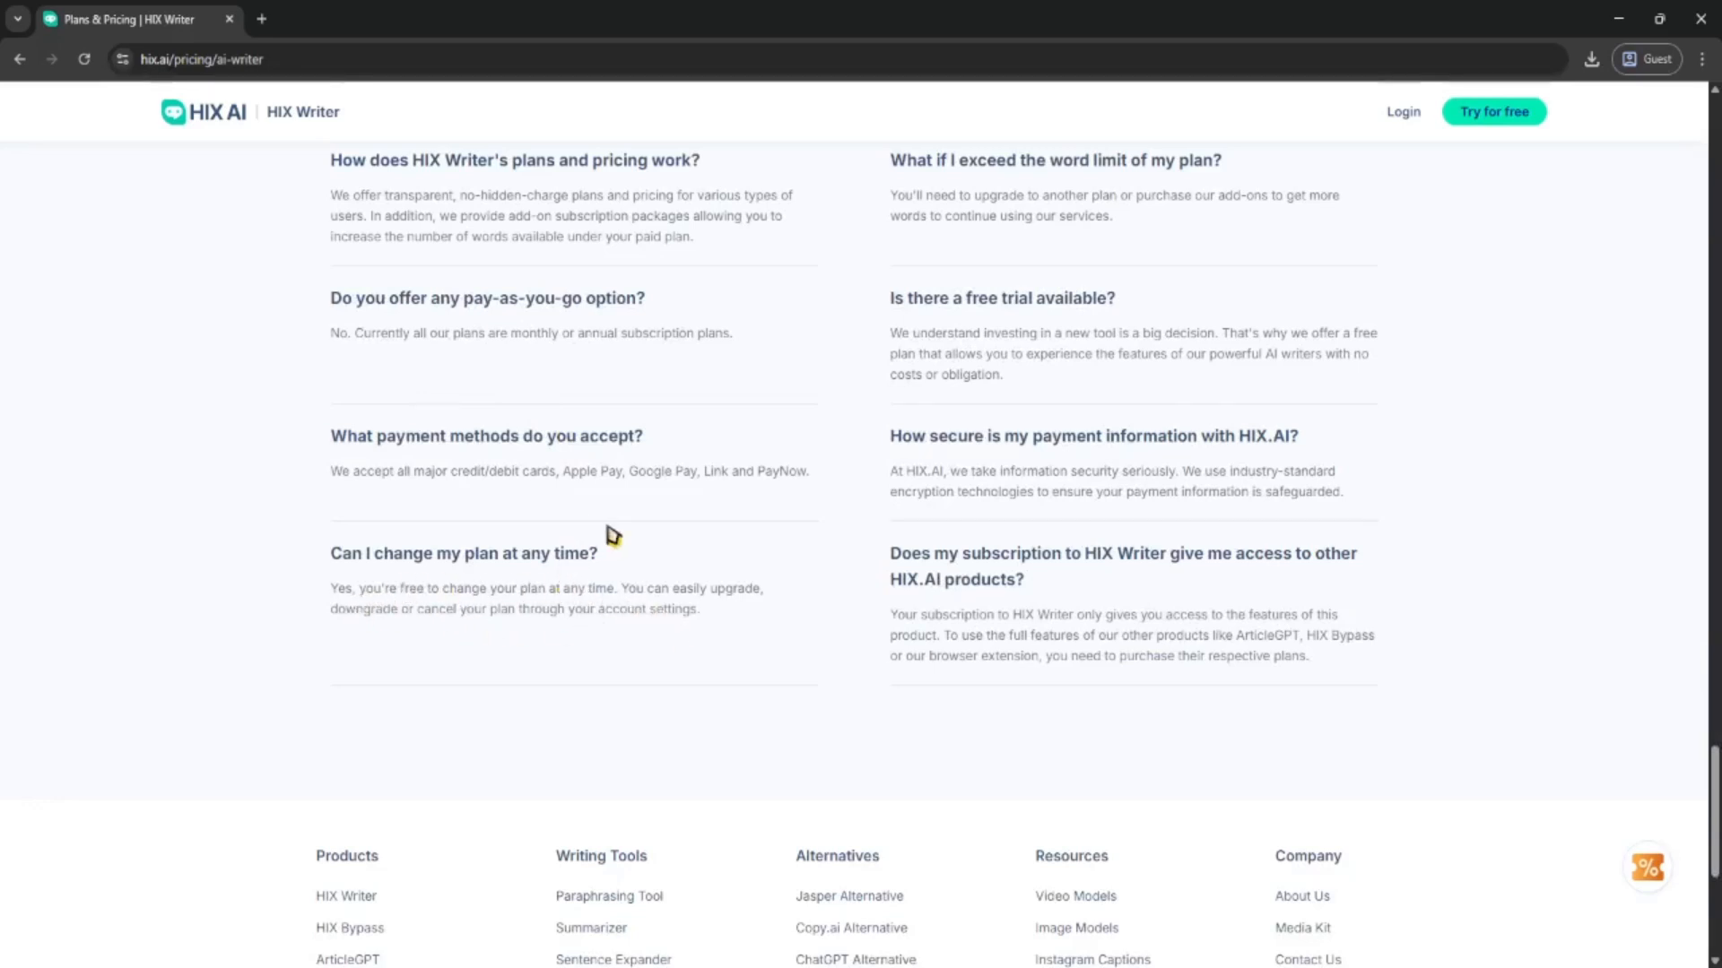
{"action": "mouse_move", "coordinate": [538, 595]}
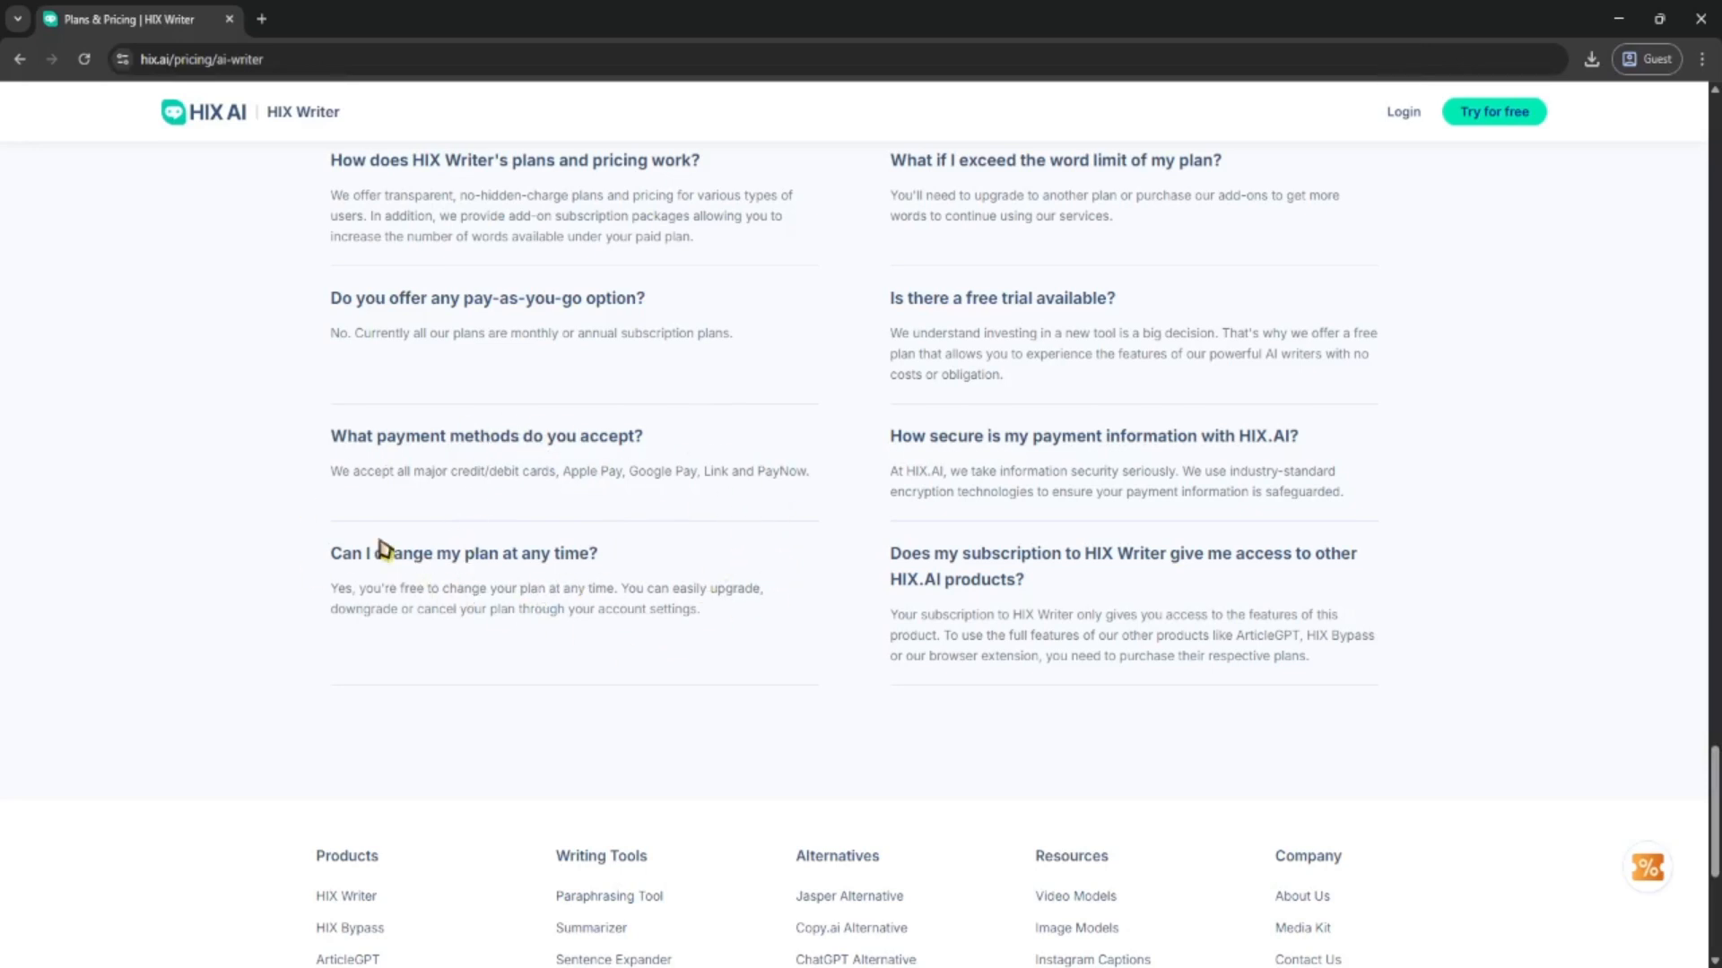
{"action": "mouse_move", "coordinate": [361, 648]}
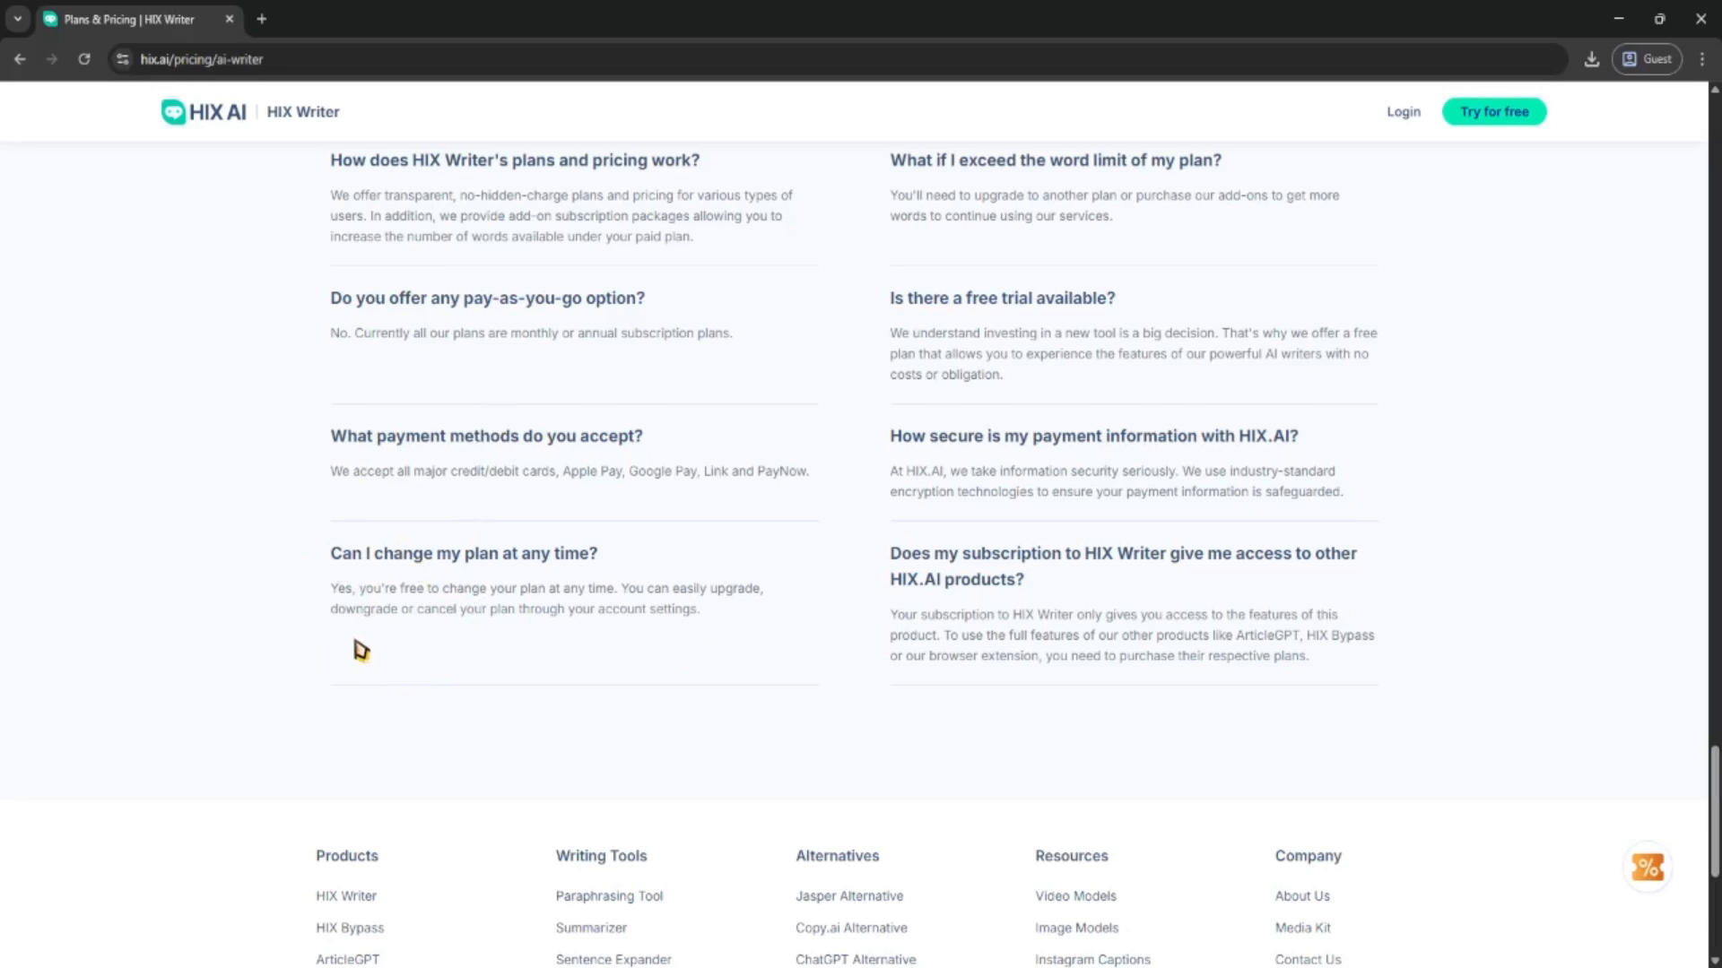
{"action": "mouse_move", "coordinate": [373, 642]}
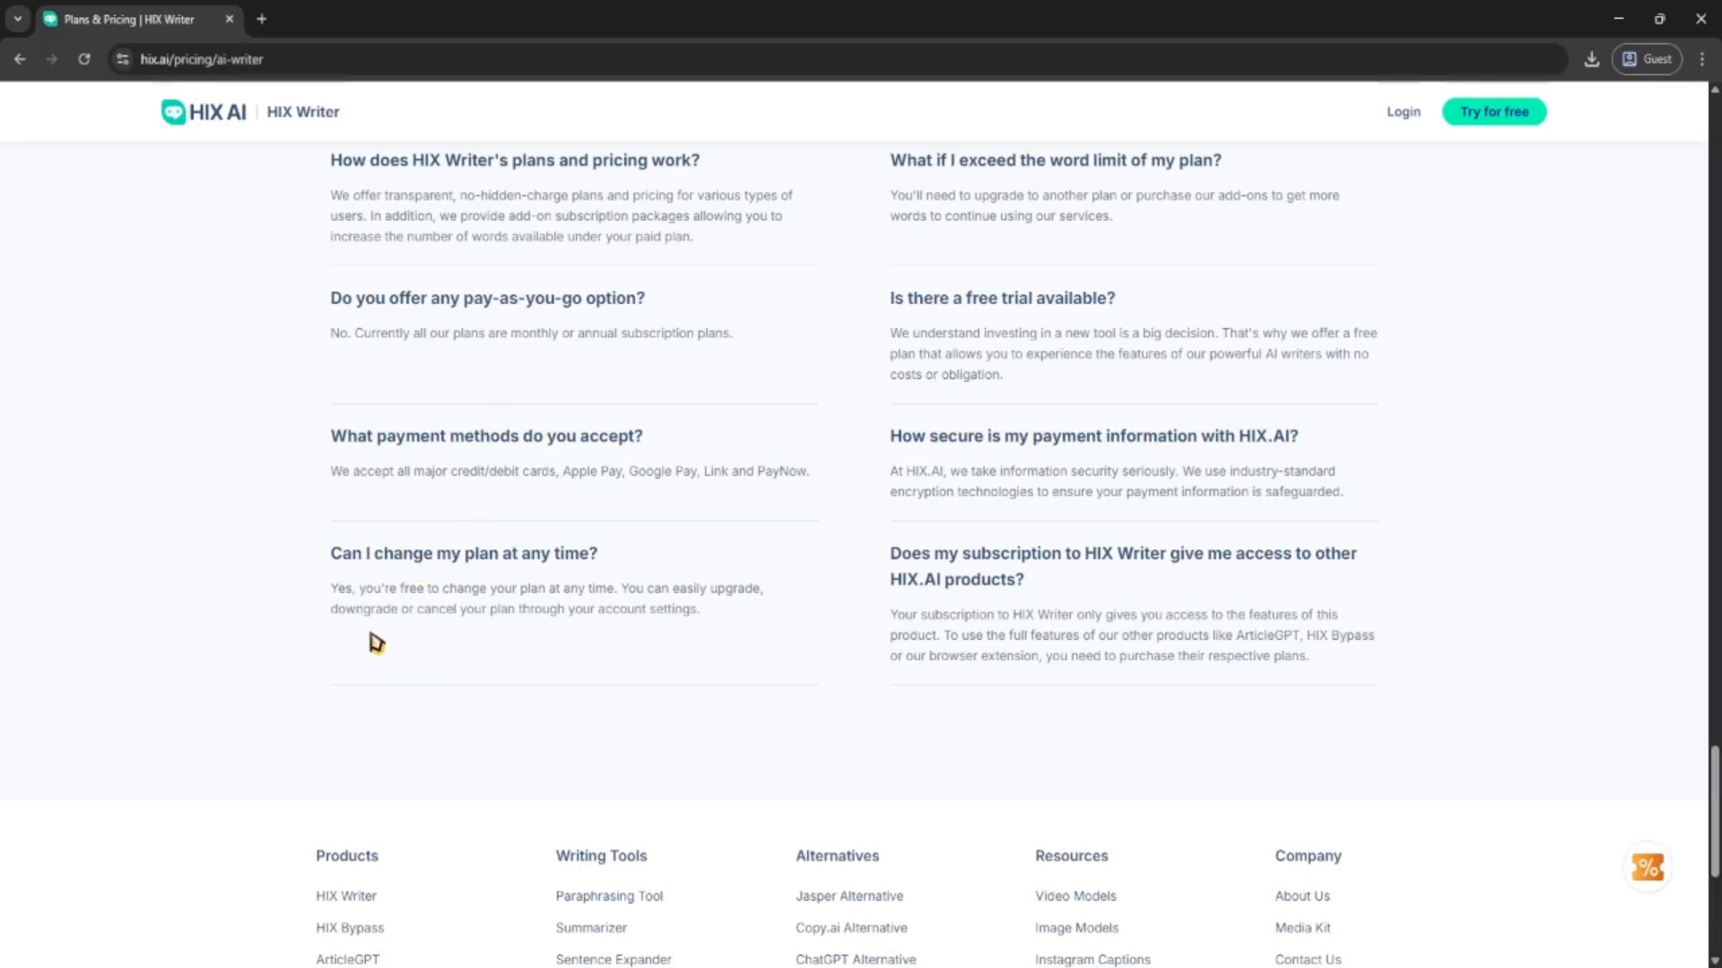
{"action": "mouse_move", "coordinate": [219, 641]}
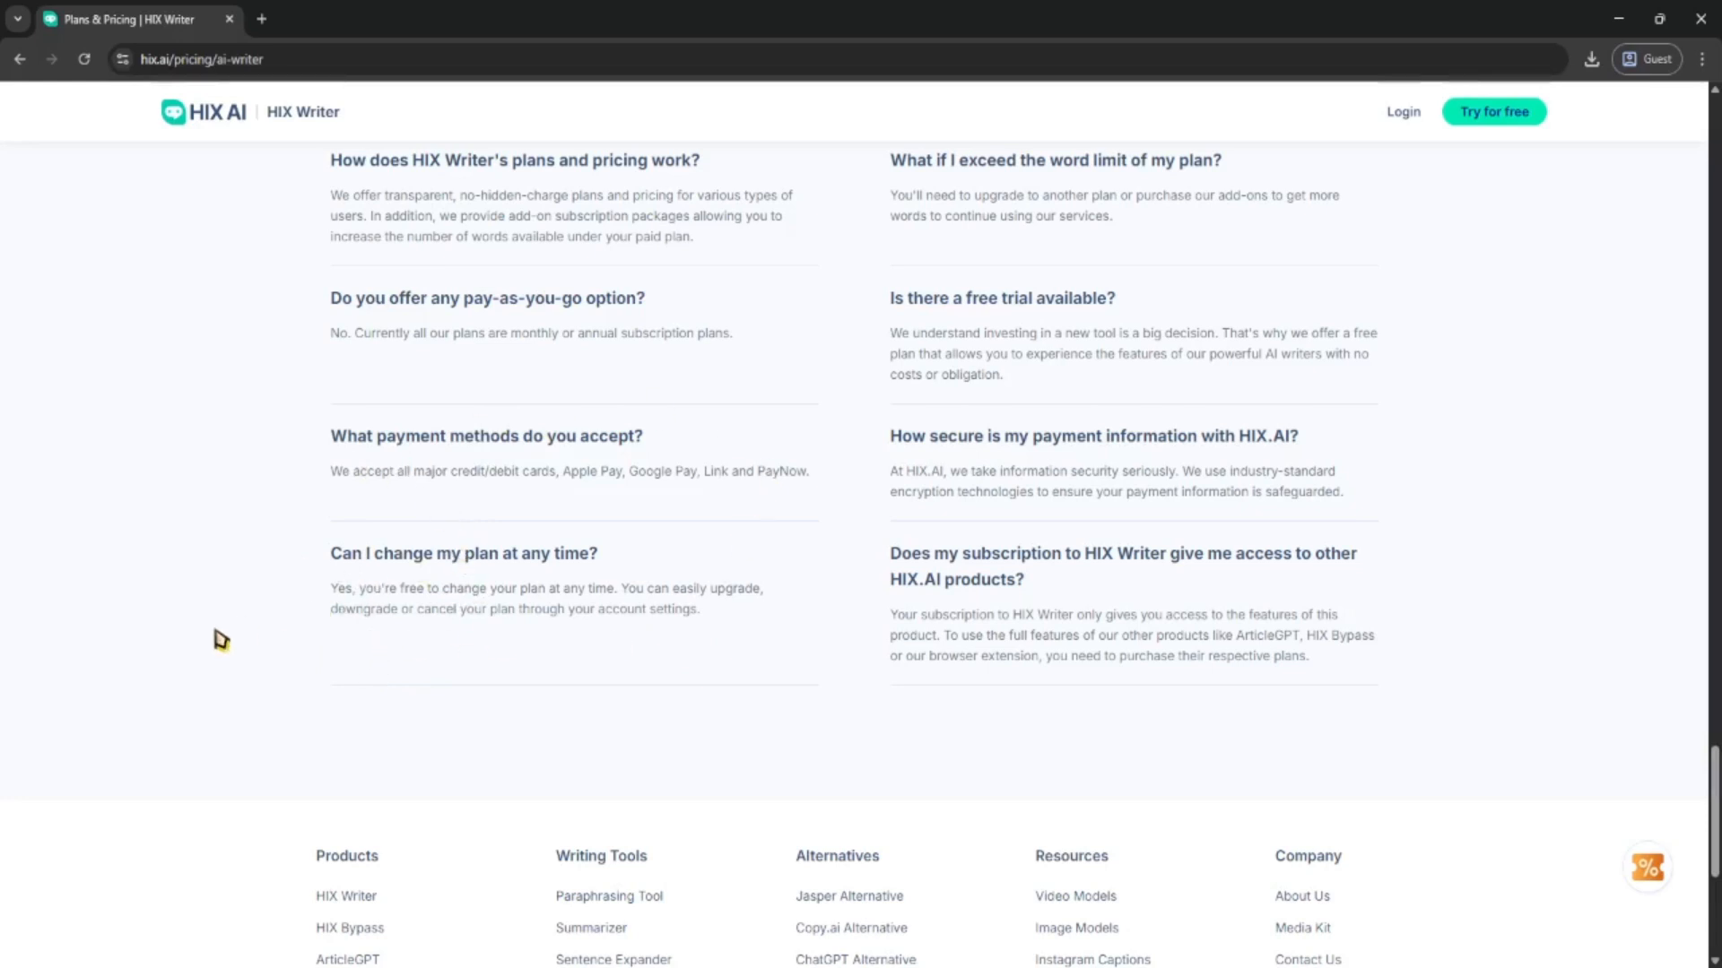